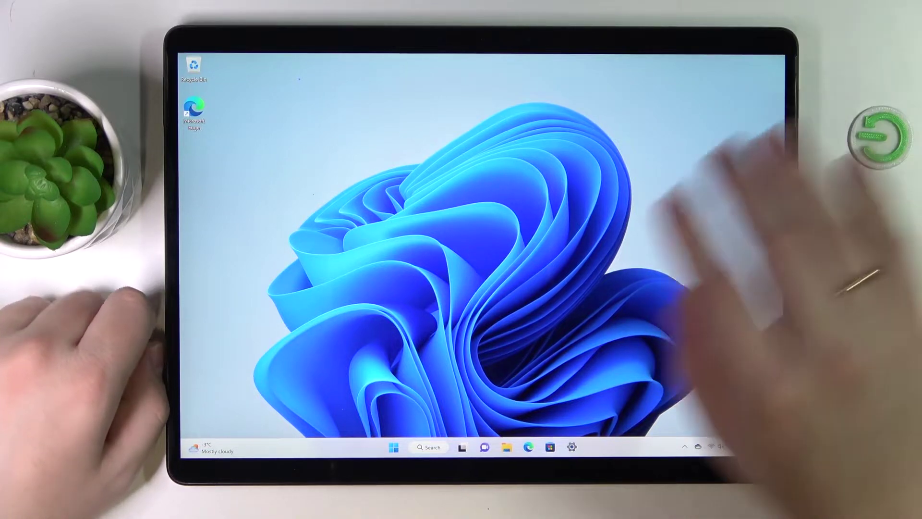
Step: Search the taskbar for "surface" so the Surface app appears as best match
{"action": "left_click", "coordinate": [393, 446]}
{"action": "type", "text": "surface"}
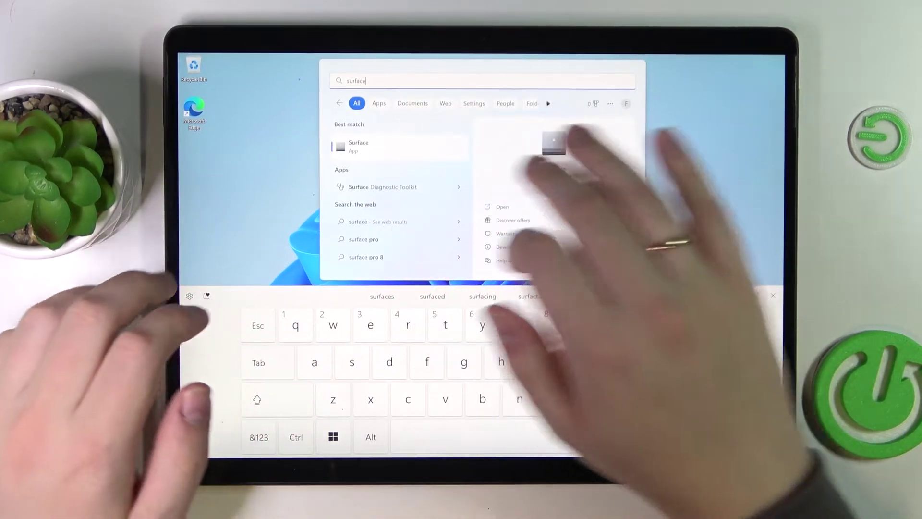
Step: Launch the Surface app and expand Device information for the Surface Pro 8
{"action": "left_click", "coordinate": [369, 146]}
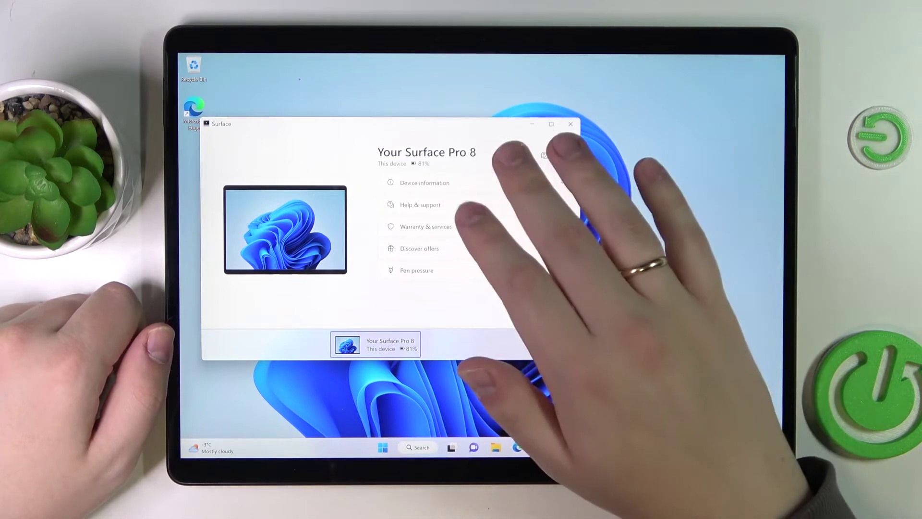
{"action": "left_click", "coordinate": [425, 182]}
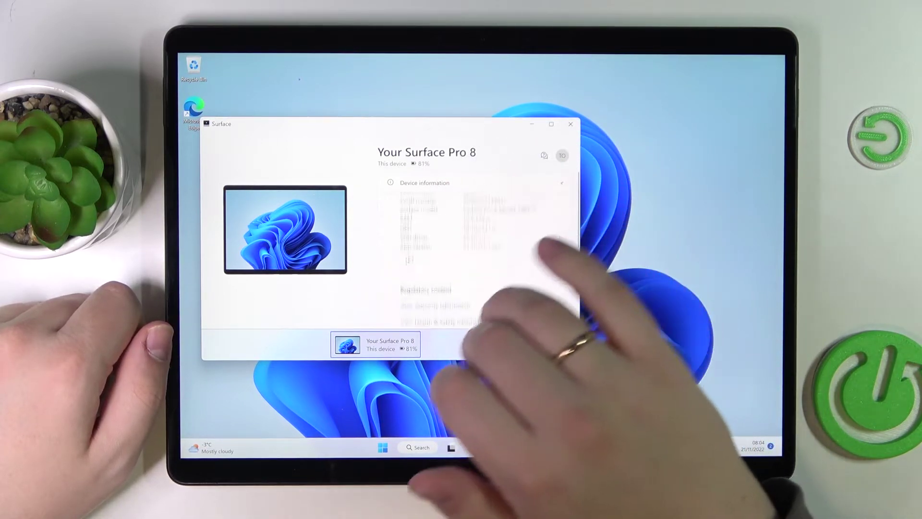